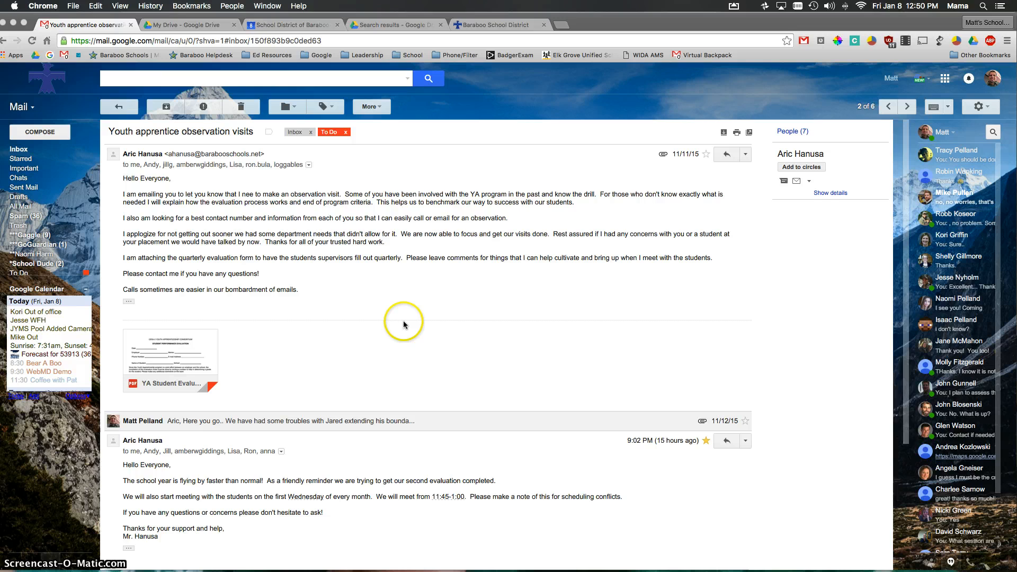
{"action": "mouse_move", "coordinate": [250, 338]}
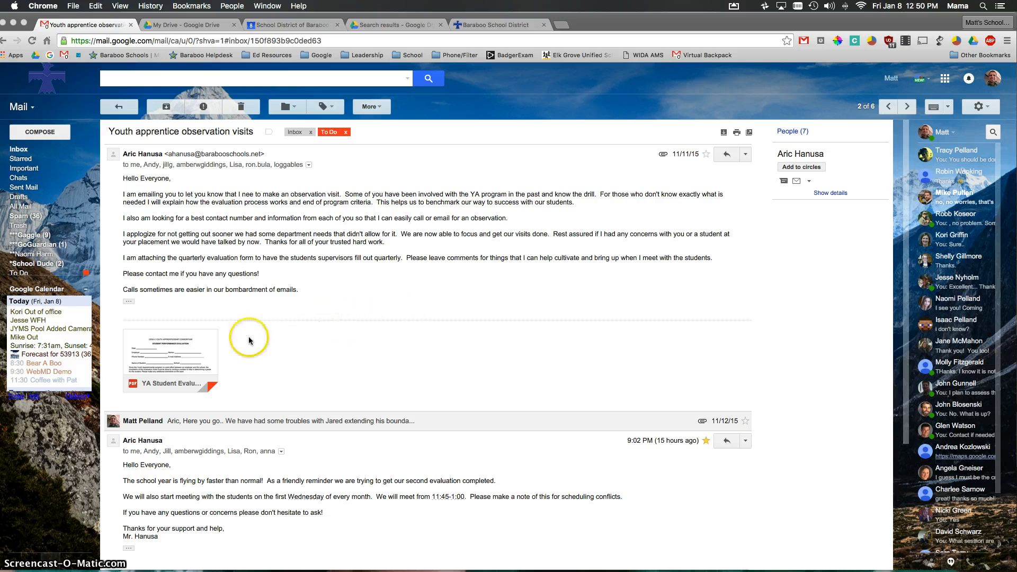
{"action": "mouse_move", "coordinate": [185, 350]}
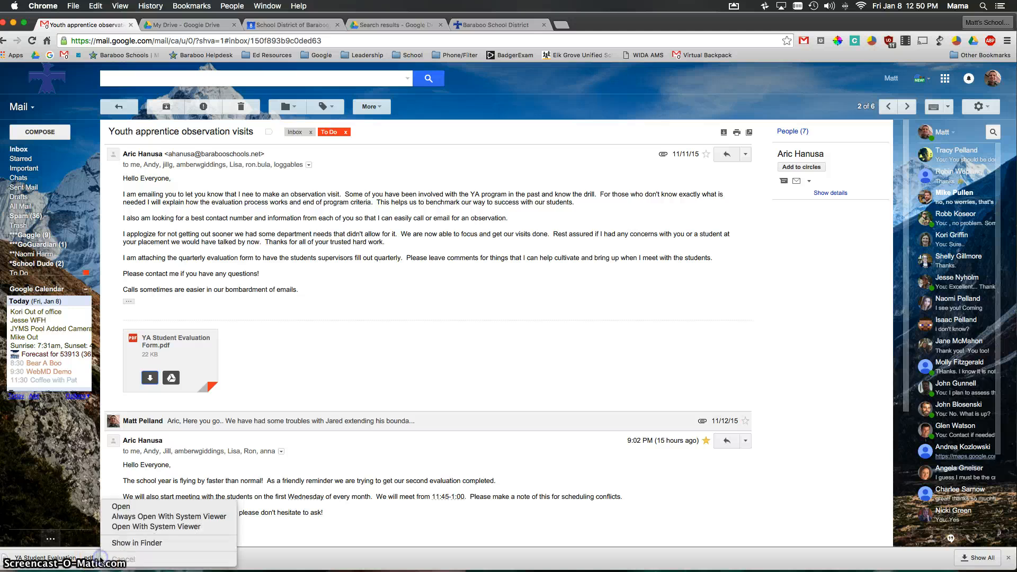
{"action": "mouse_move", "coordinate": [127, 544]}
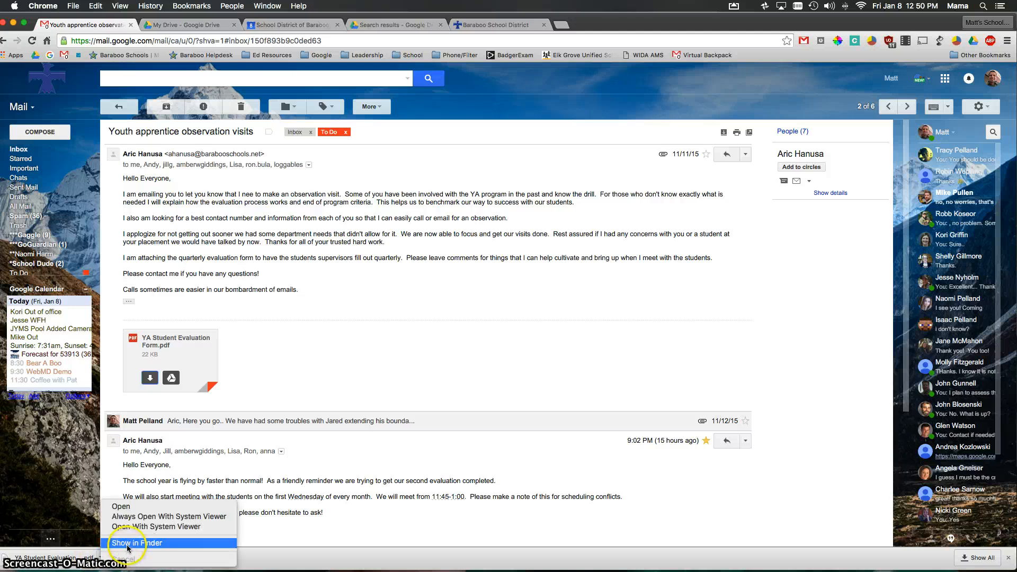
- Reveal the downloaded YA Student Evaluation Form.pdf in the Desktop folder
{"action": "left_click", "coordinate": [138, 542]}
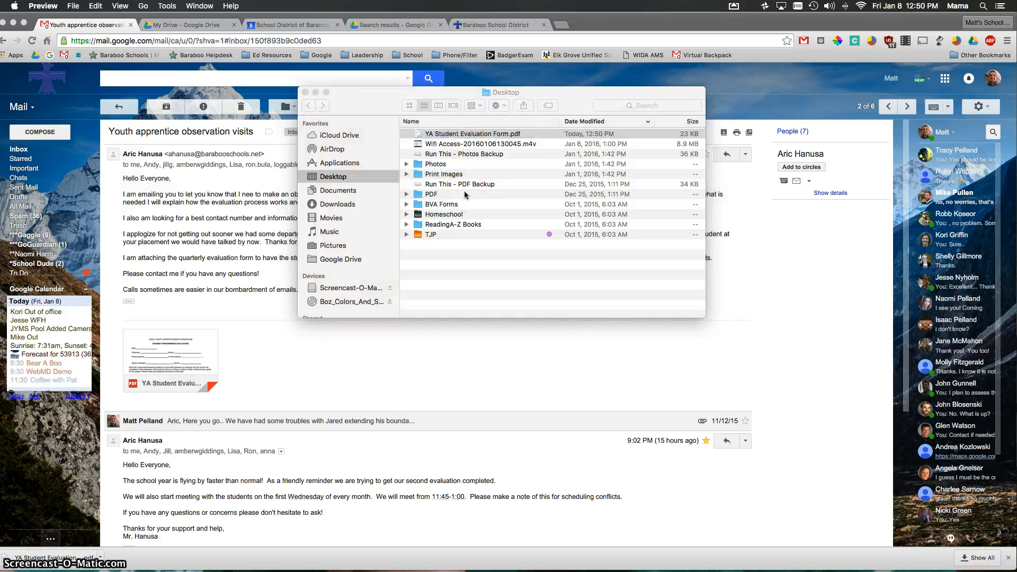
- Load YA Student Evaluation Form.pdf in Preview and show the Markup Toolbar
{"action": "double_click", "coordinate": [471, 134]}
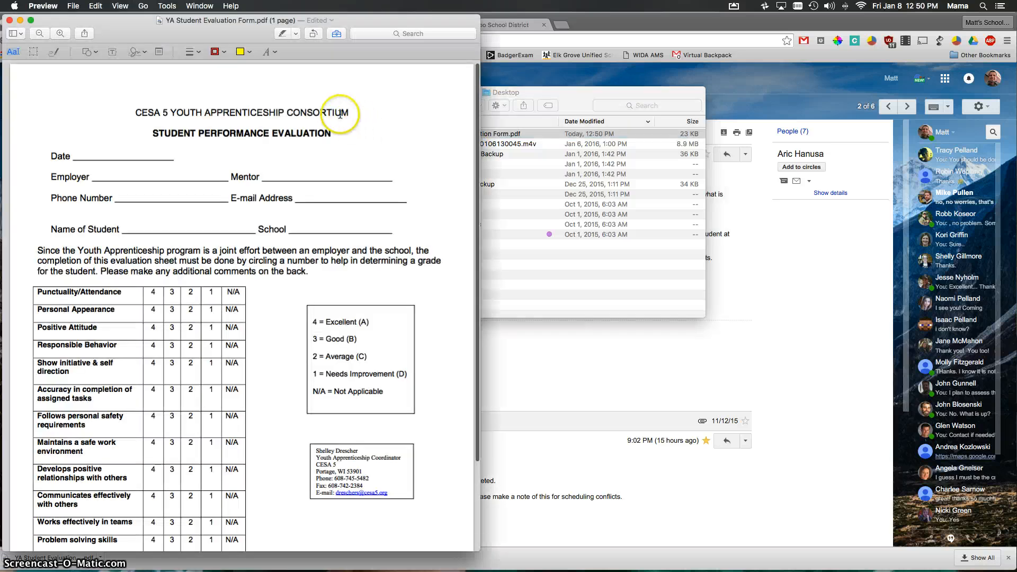
{"action": "mouse_move", "coordinate": [272, 93]}
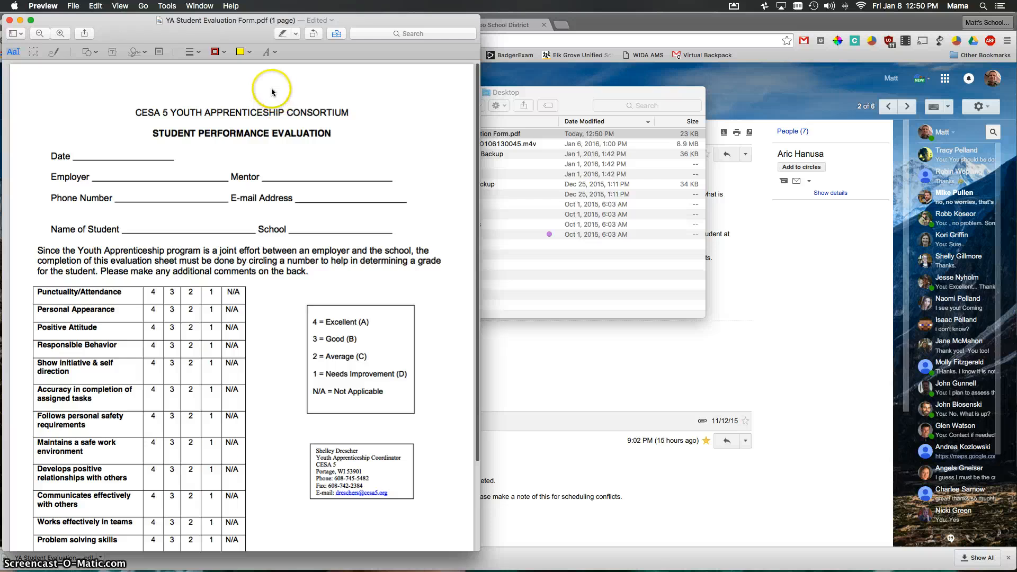
{"action": "mouse_move", "coordinate": [350, 33]}
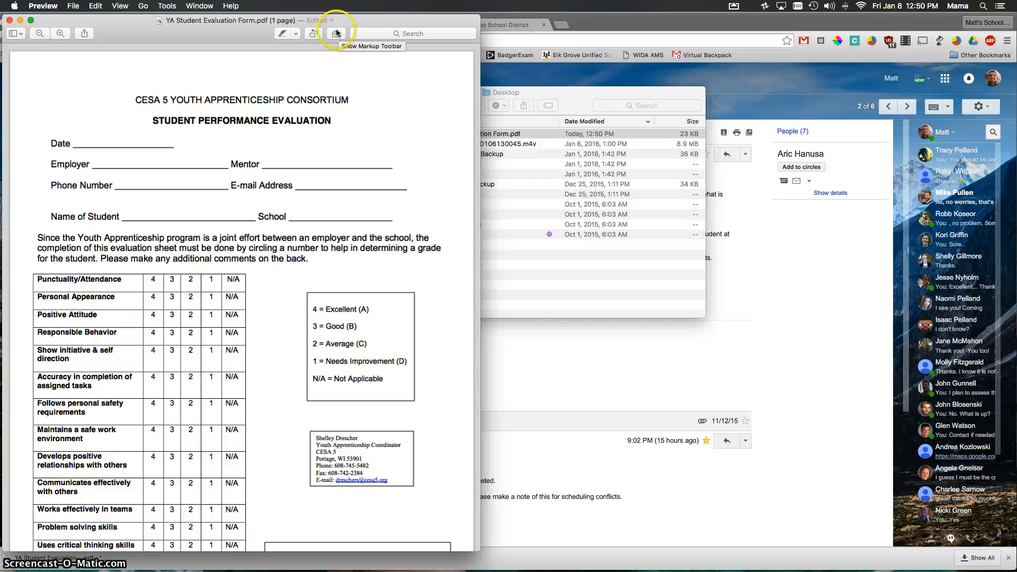
{"action": "left_click", "coordinate": [337, 33]}
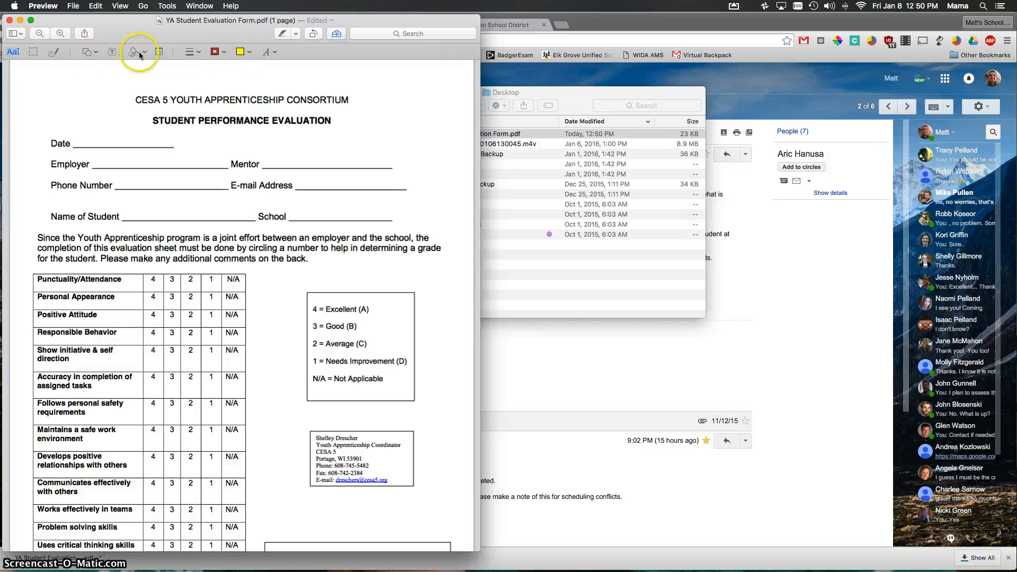
{"action": "mouse_move", "coordinate": [189, 55]}
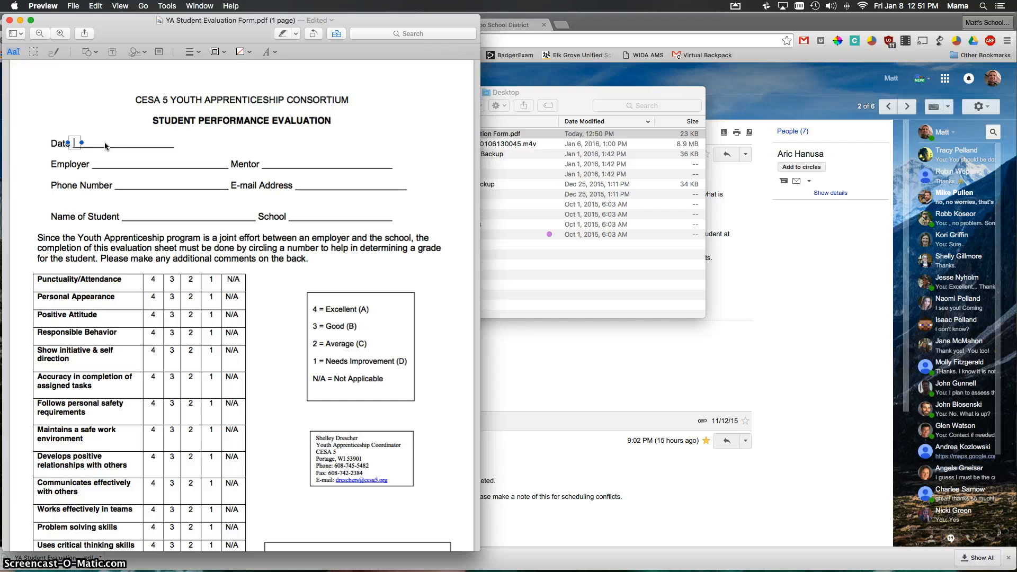
{"action": "type", "text": "1/8/2016"}
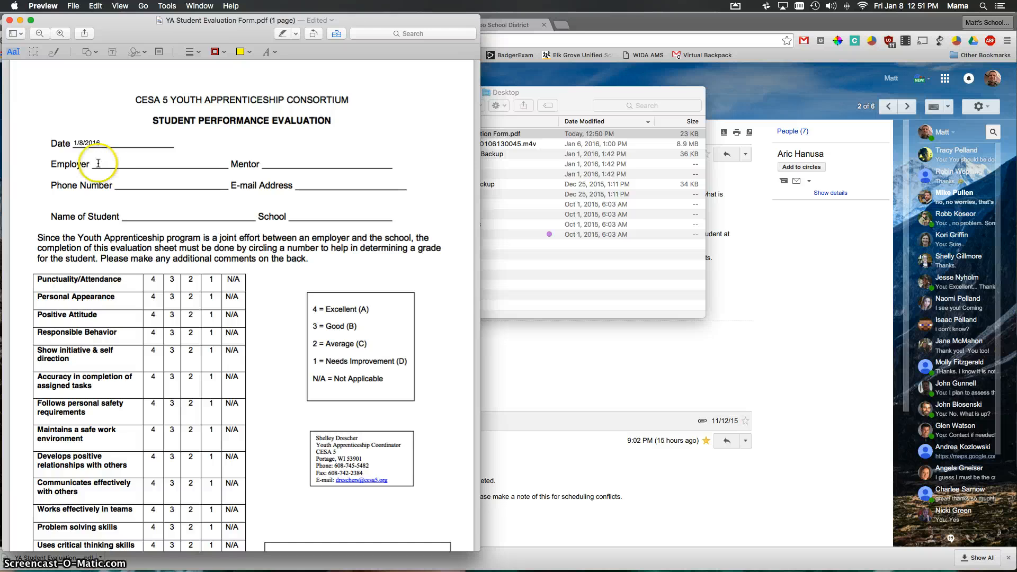
{"action": "type", "text": "Baraboo Schools"}
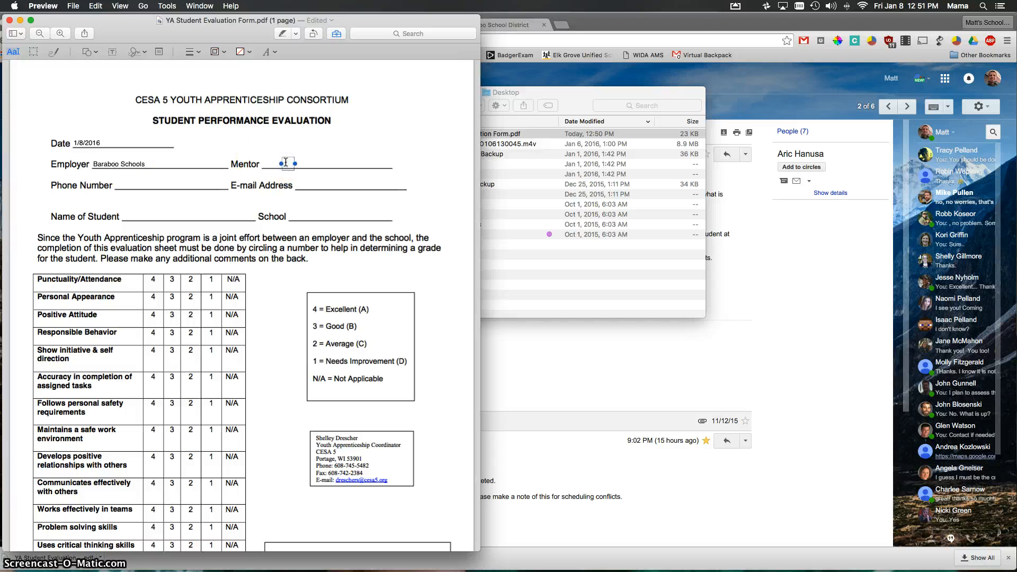
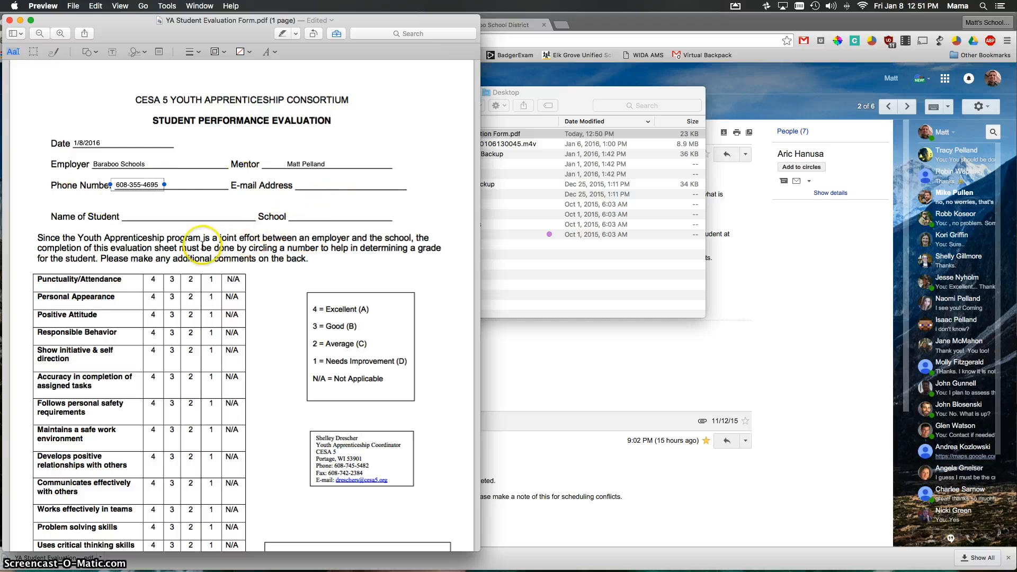
{"action": "scroll", "scroll_direction": "down", "scroll_amount": 3}
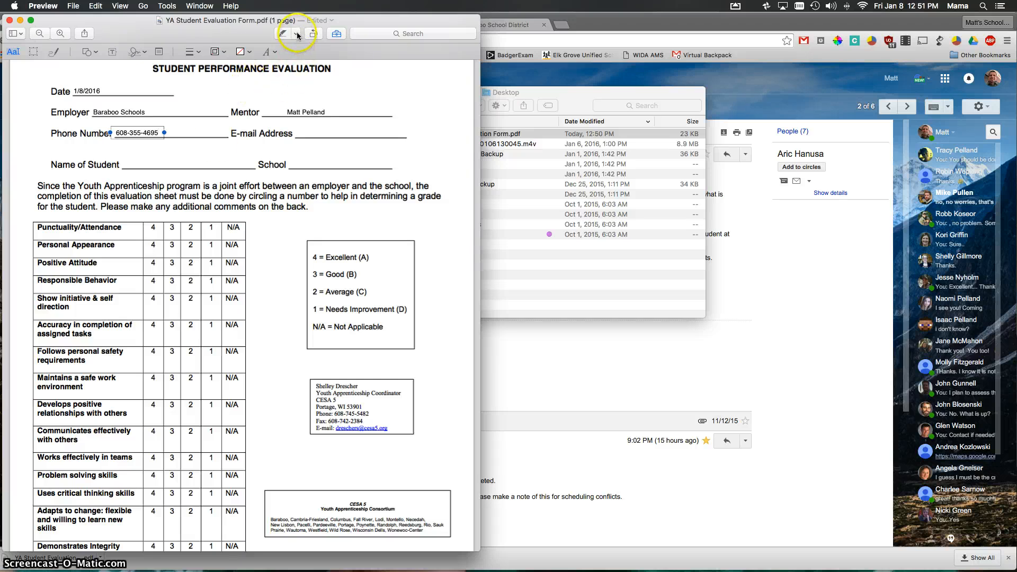
- Highlight the chosen skill ratings in yellow, starting with the rating for showing initiative
{"action": "left_click", "coordinate": [297, 34]}
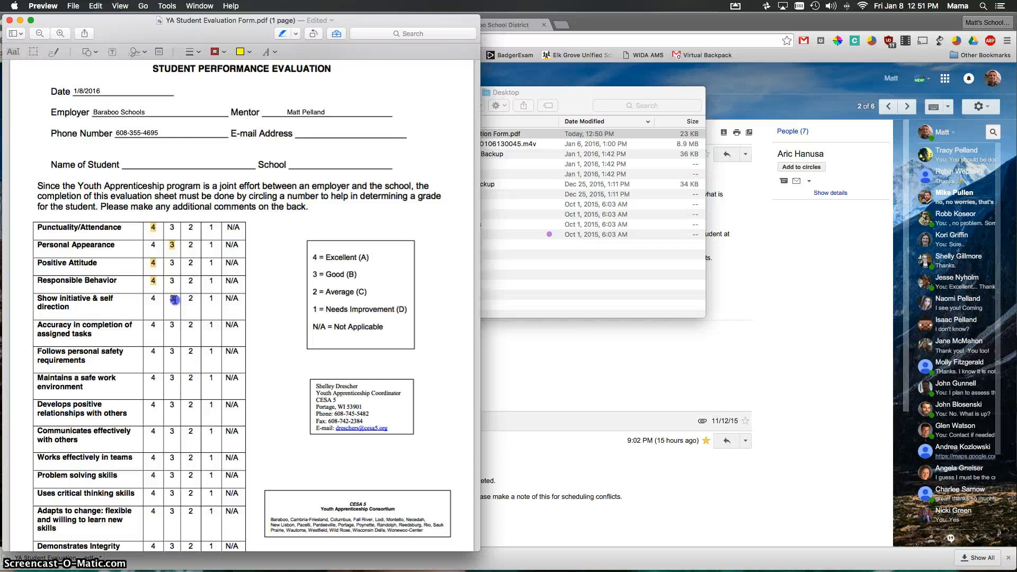
{"action": "left_click", "coordinate": [171, 351]}
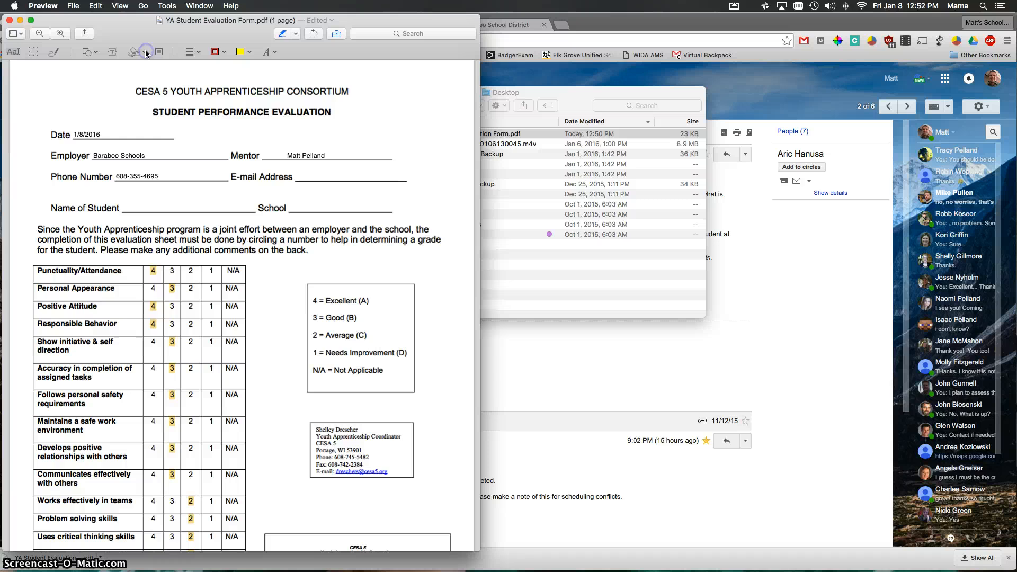
- Place the saved handwritten signature on the Name of Student line
{"action": "left_click_drag", "start_coordinate": [123, 299], "coordinate": [383, 292]}
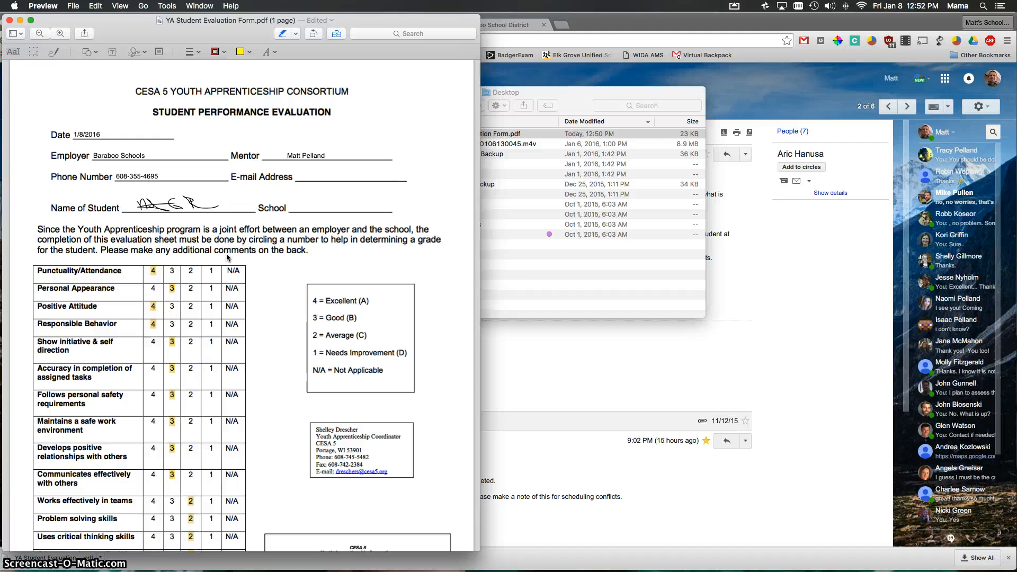
{"action": "mouse_move", "coordinate": [205, 182]}
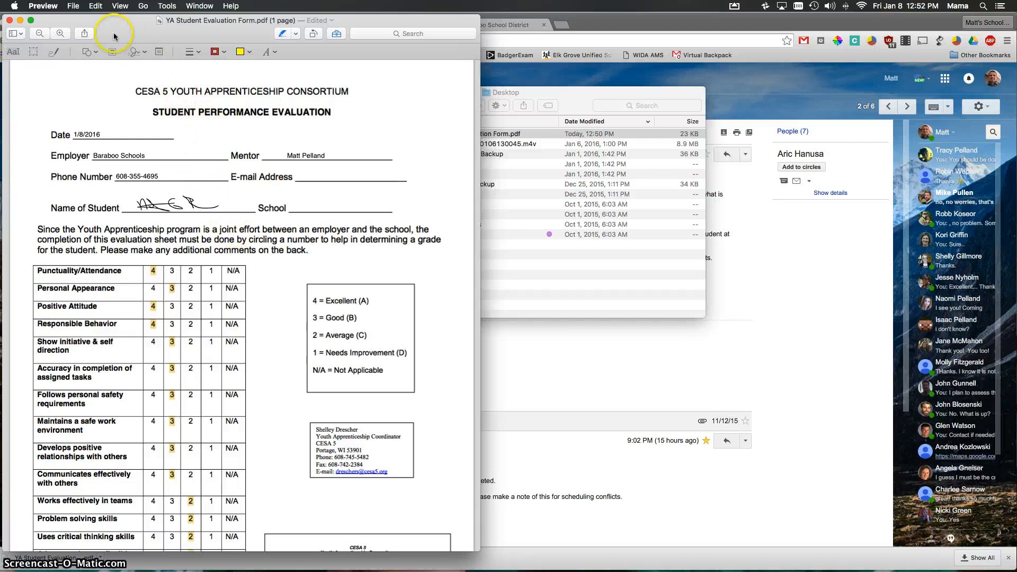
{"action": "mouse_move", "coordinate": [116, 35]}
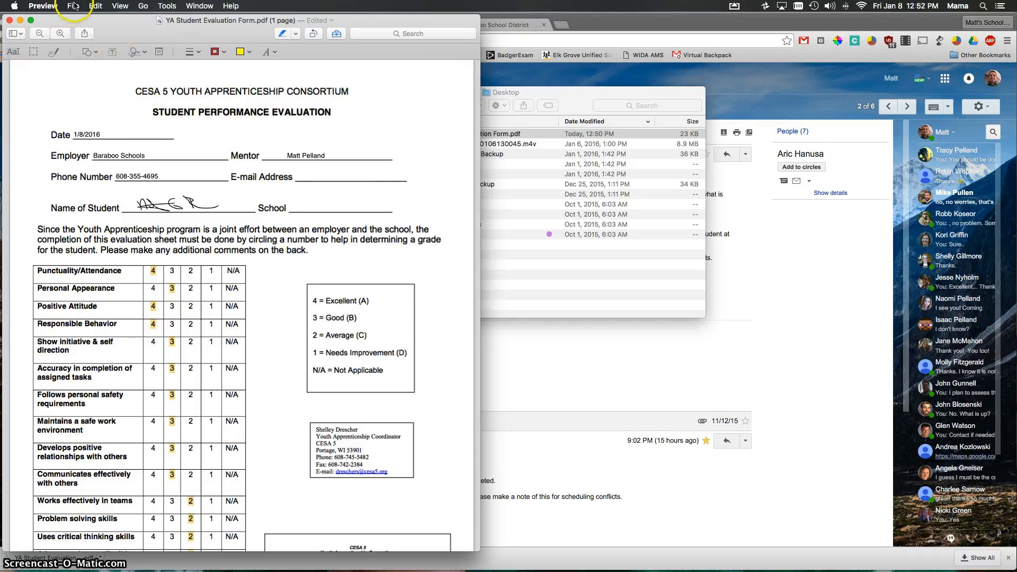
- Bring up the File menu to close the completed evaluation form window
{"action": "left_click", "coordinate": [72, 5]}
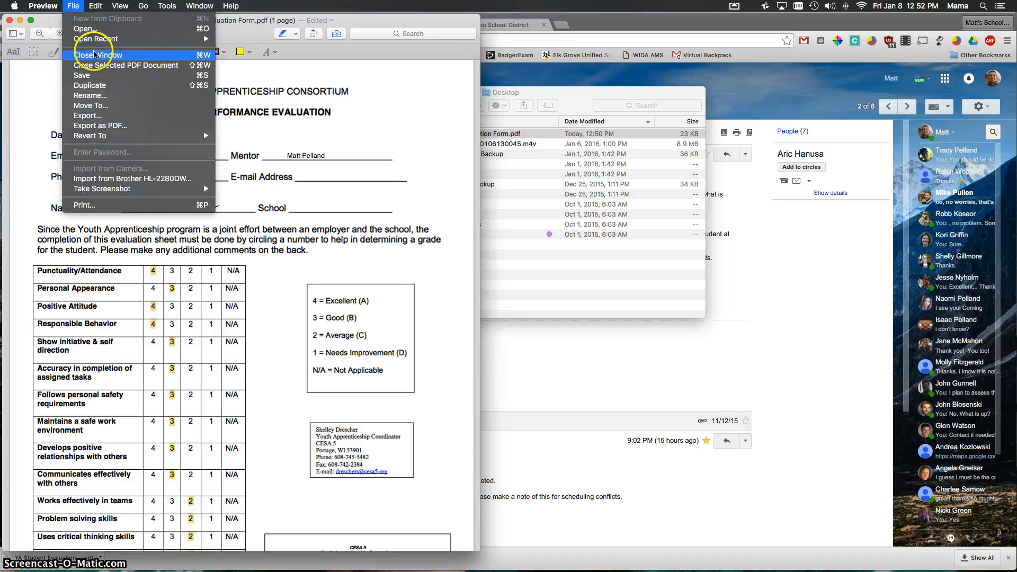